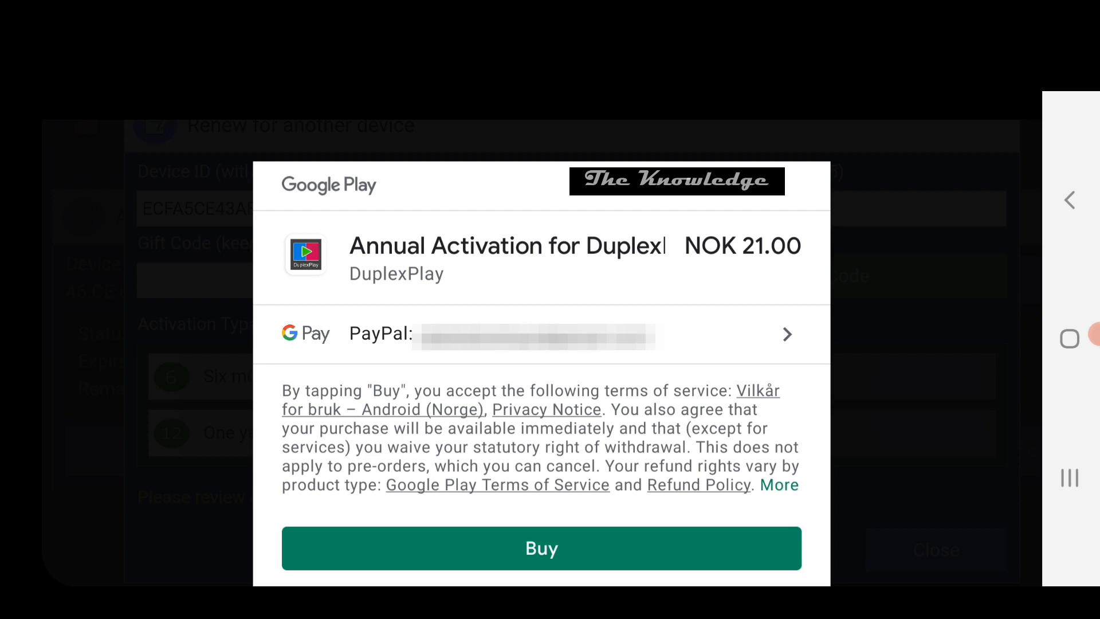
- Confirm buying the annual DuplexPlay activation for NOK 21.00 via PayPal
click(541, 548)
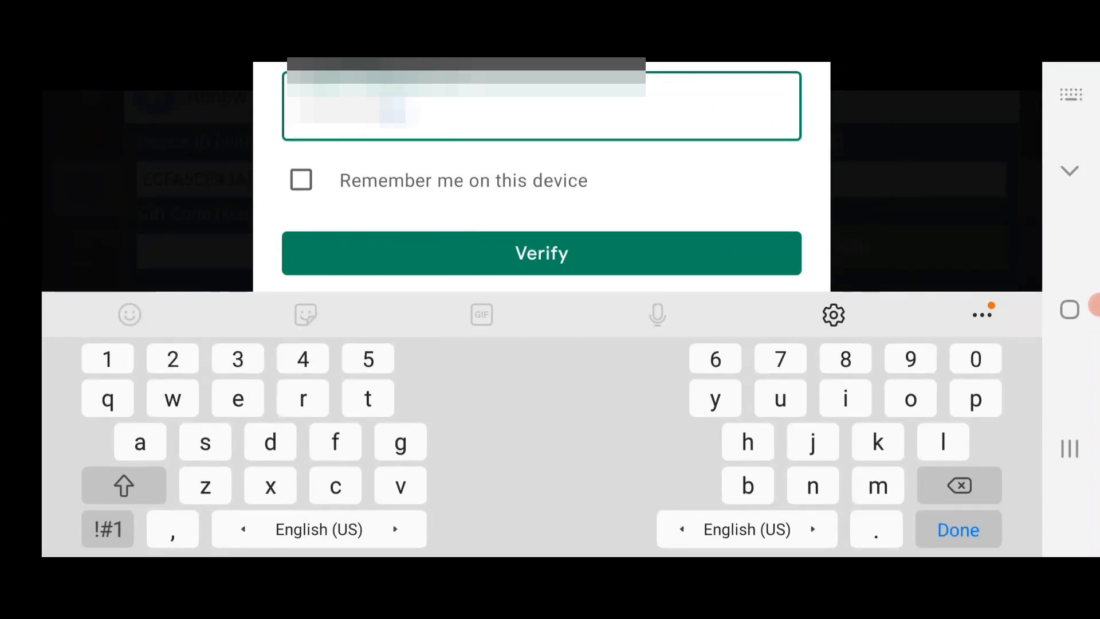
- Submit the PayPal verification so the NOK 21 payment goes through
click(541, 254)
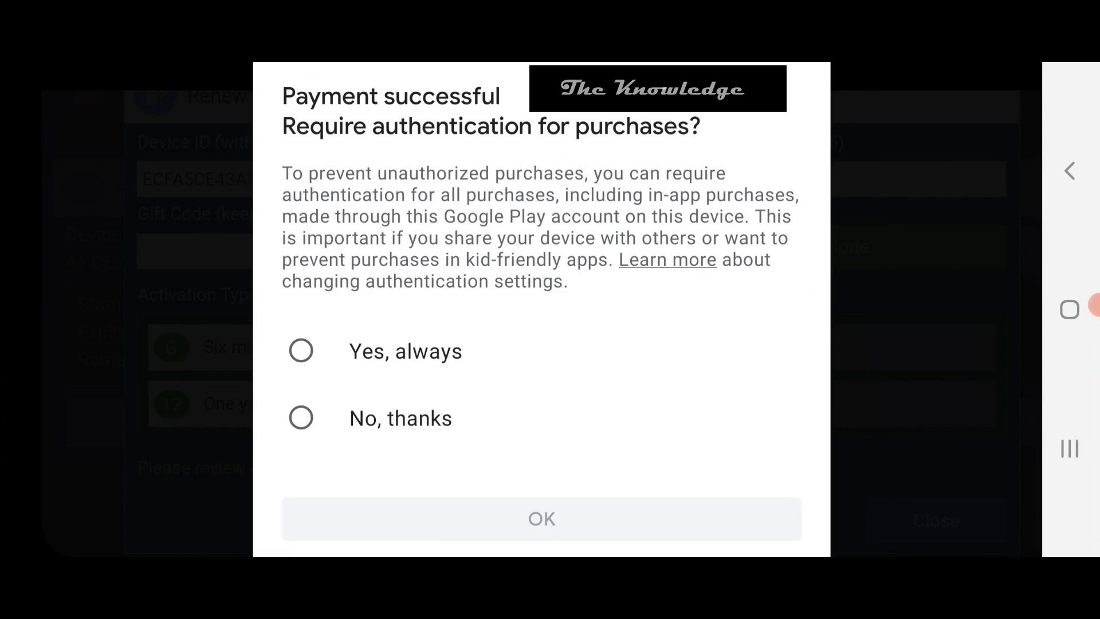
- Choose 'No, thanks' to purchase authentication and confirm with OK
click(302, 417)
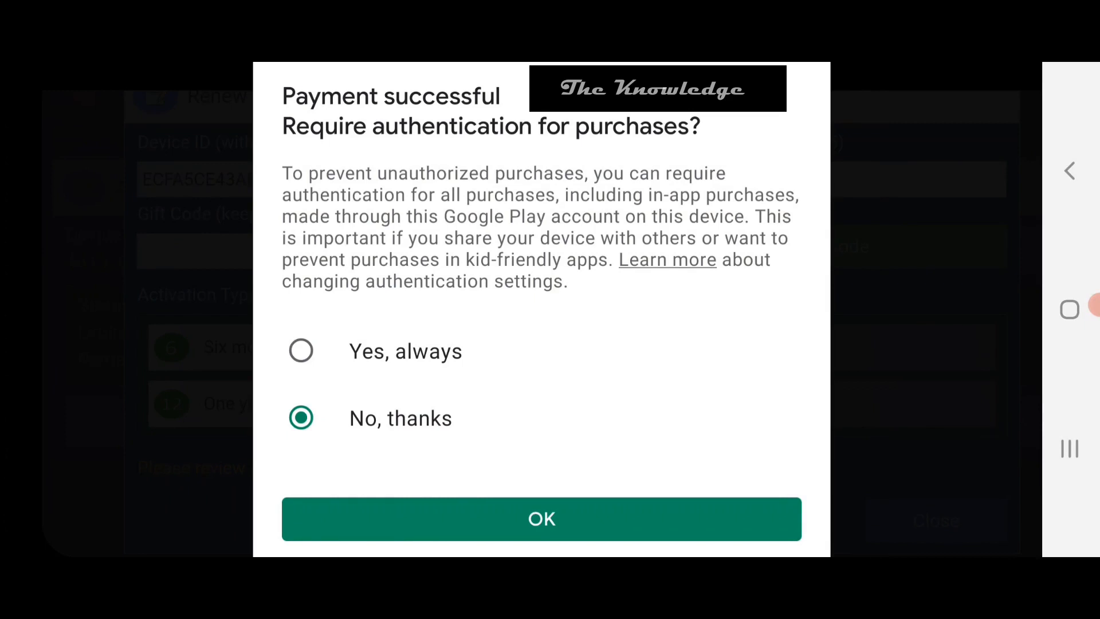
click(541, 518)
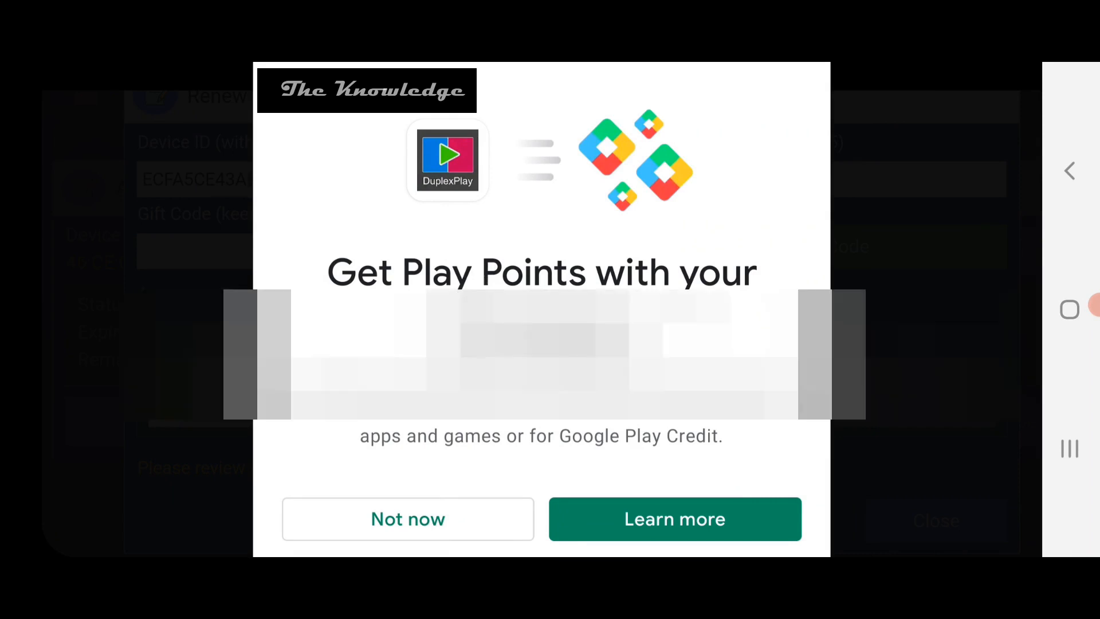
- Skip the Play Points offer with 'Not now', returning to DuplexPlay's success message
click(408, 519)
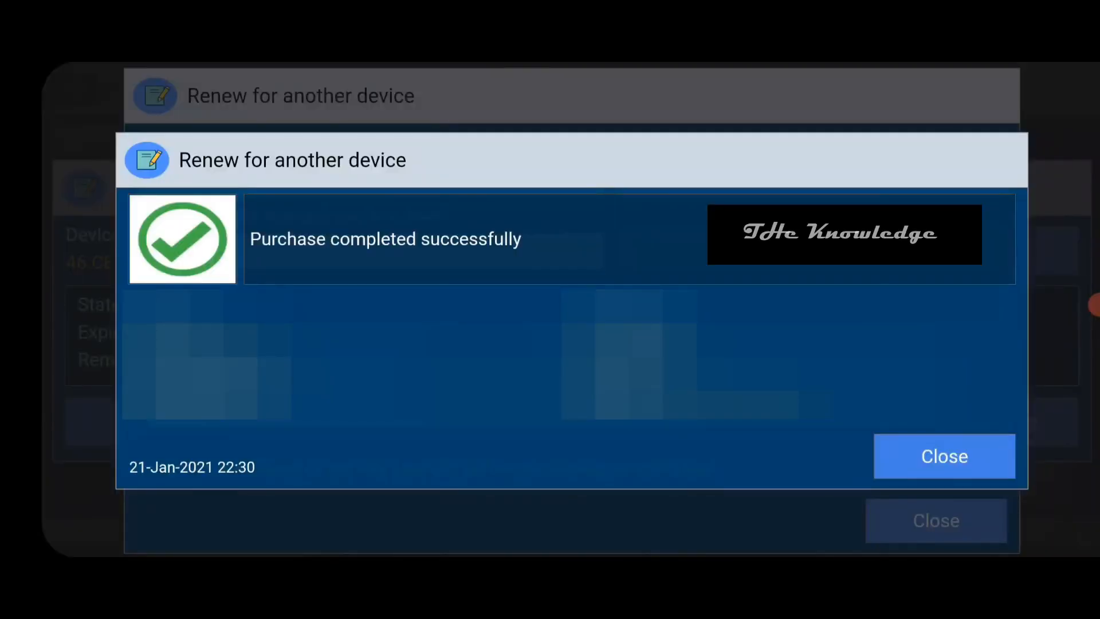